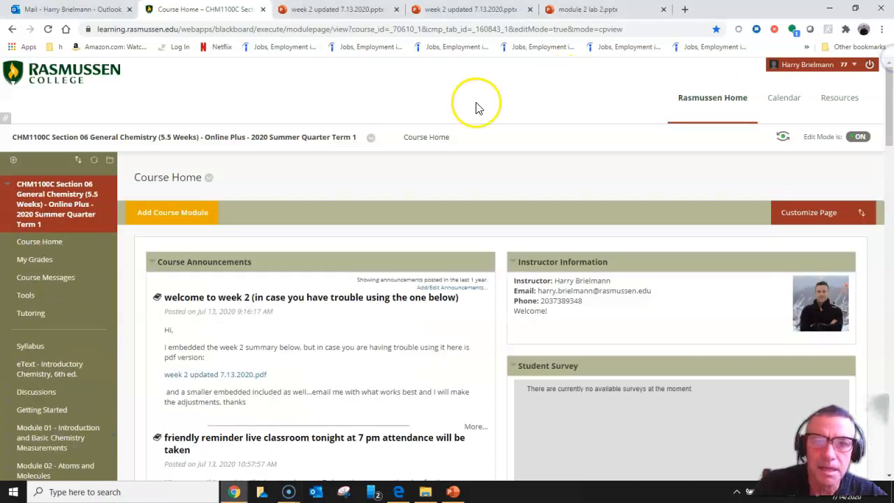
{"action": "mouse_move", "coordinate": [407, 109]}
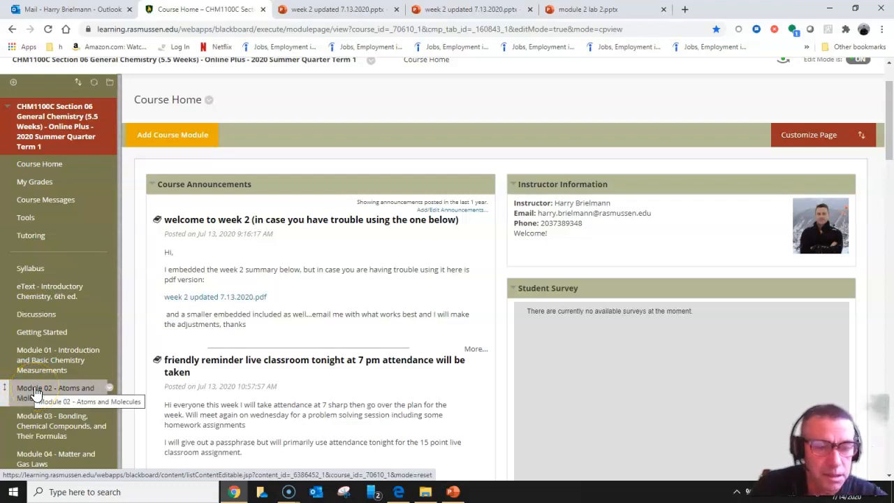
Step: Open Module 02 - Atoms and Molecules from the course menu
{"action": "left_click", "coordinate": [56, 393]}
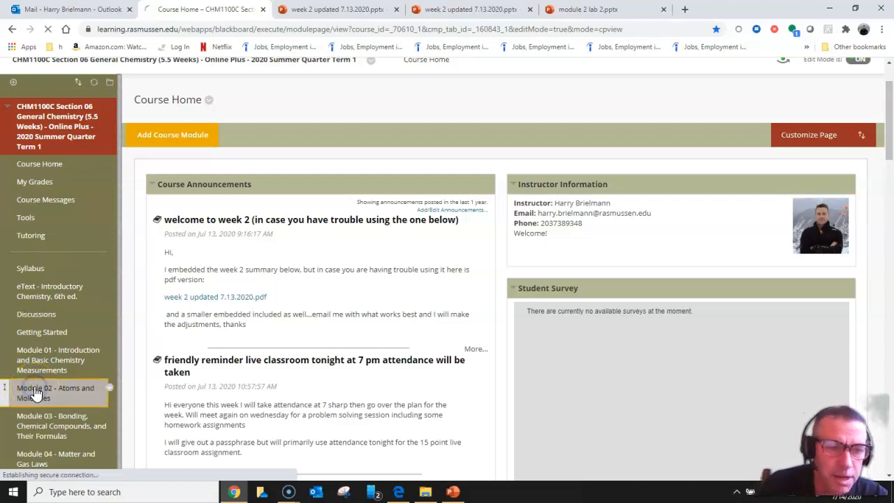
{"action": "left_click", "coordinate": [45, 393]}
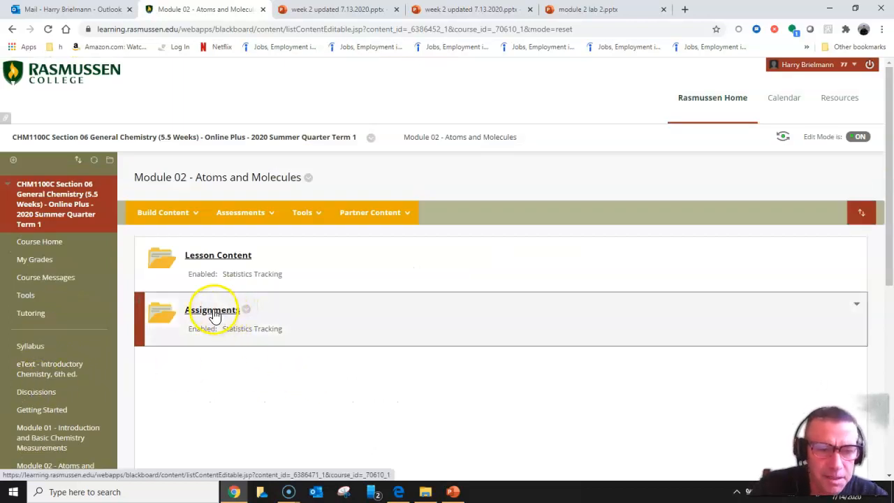
Step: Open the Assignments folder and read through the Lab 01: Coffee Problem instructions
{"action": "left_click", "coordinate": [211, 310]}
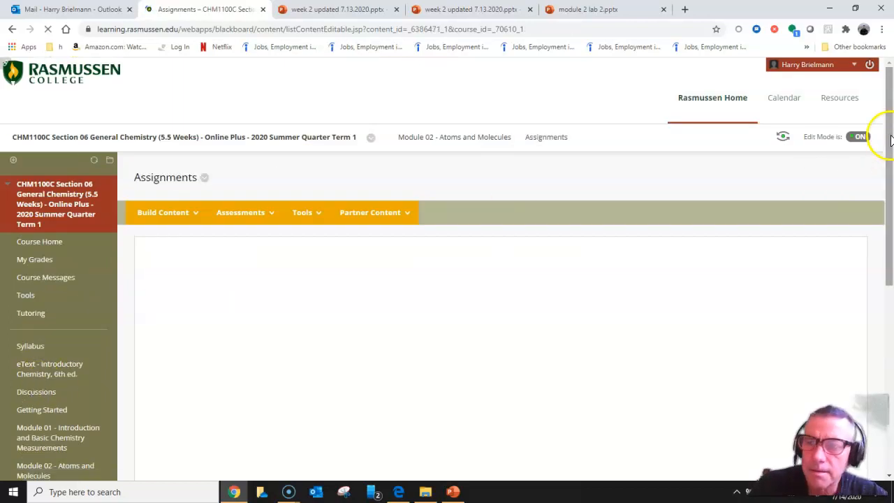
{"action": "scroll", "scroll_direction": "down", "scroll_amount": 3}
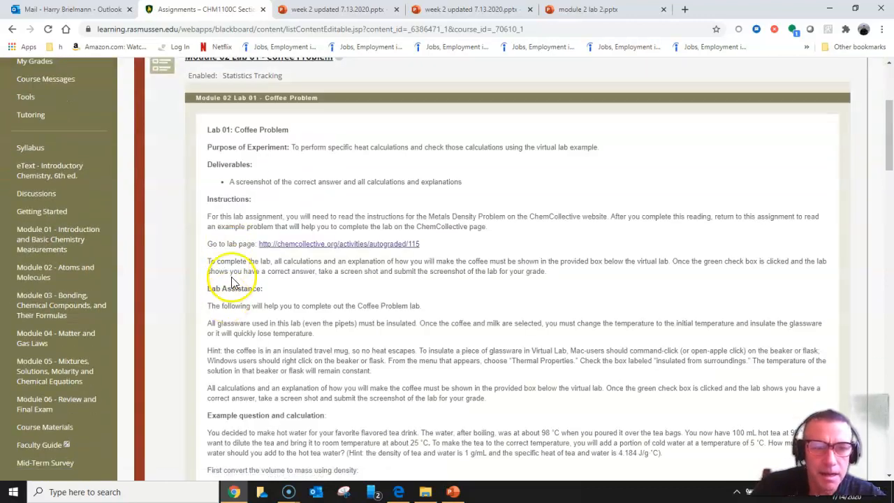
{"action": "scroll", "scroll_direction": "down", "scroll_amount": 3}
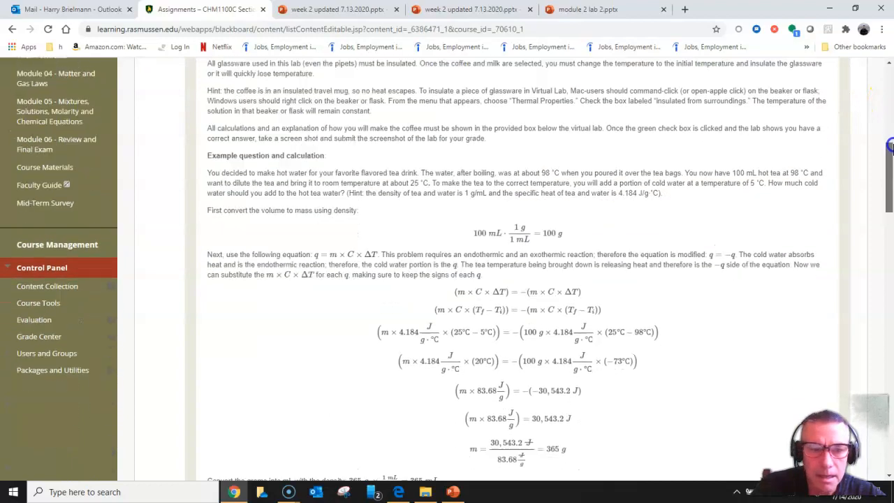
{"action": "scroll", "scroll_direction": "down", "scroll_amount": 3}
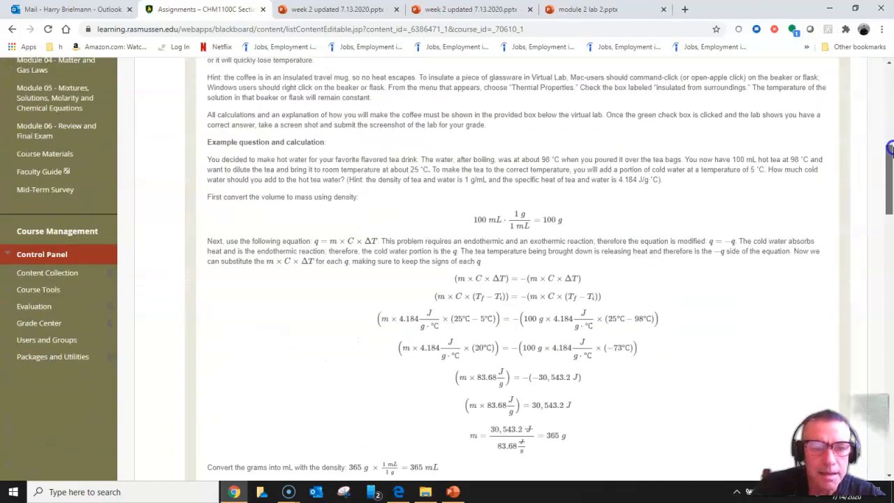
{"action": "scroll", "scroll_direction": "down", "scroll_amount": 3}
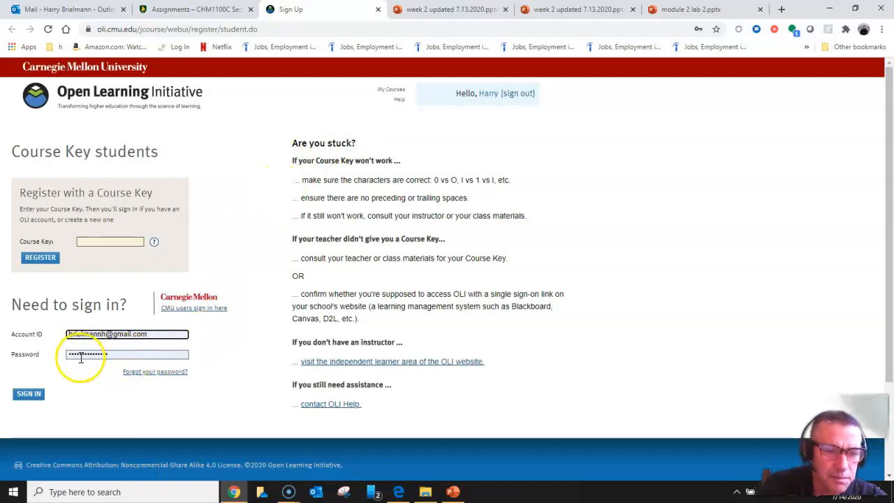
{"action": "mouse_move", "coordinate": [28, 394]}
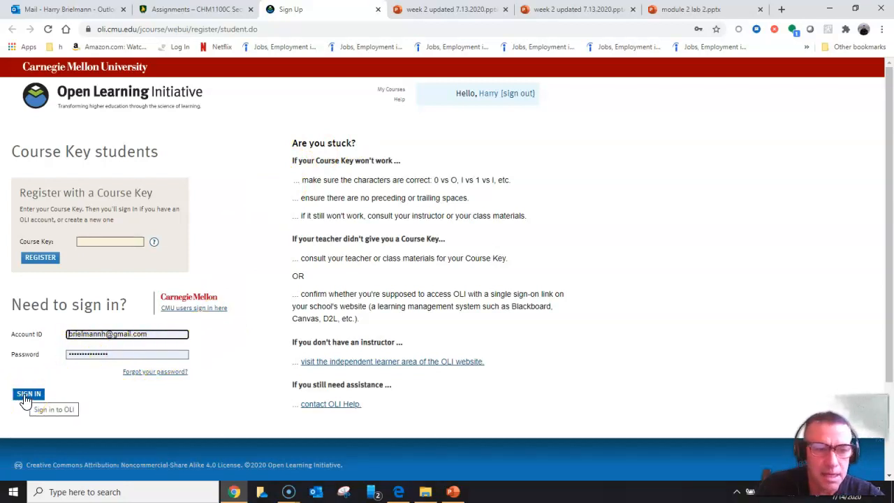
Step: Sign in, enter the Chemistry Virtual Lab Activities course and start Module 1: Introducing PowderAde & Concentration
{"action": "left_click", "coordinate": [28, 394]}
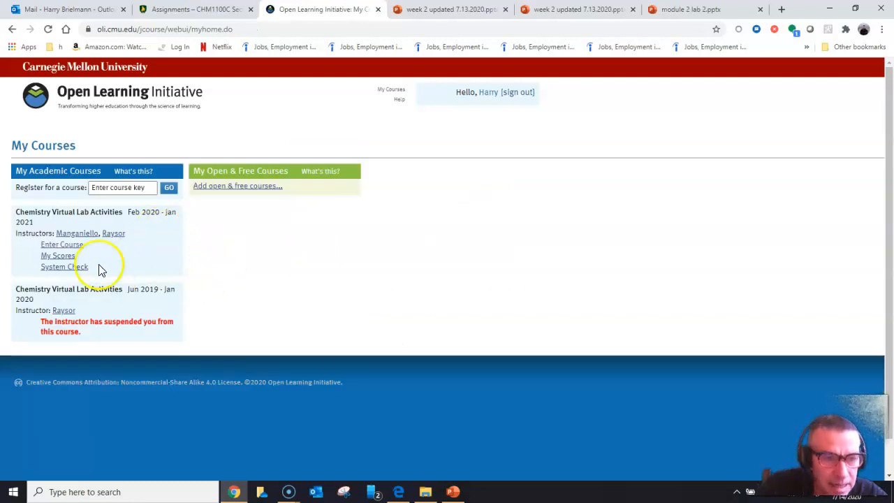
{"action": "mouse_move", "coordinate": [69, 246]}
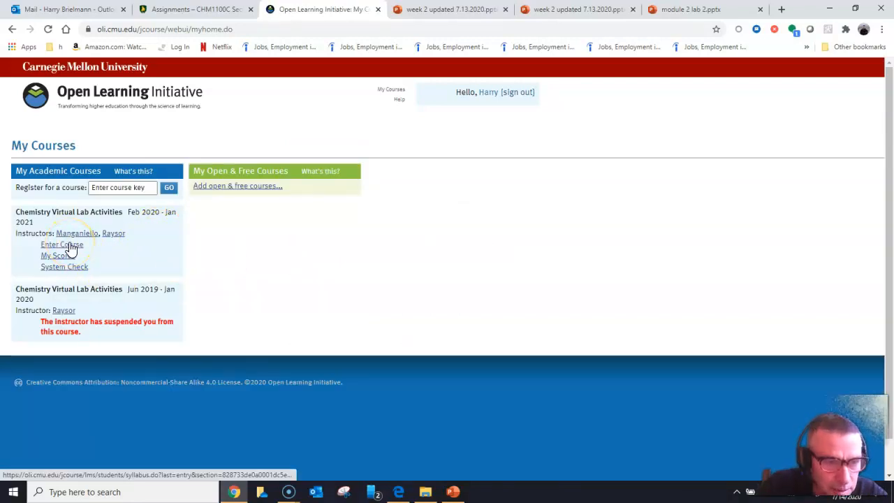
{"action": "left_click", "coordinate": [61, 244]}
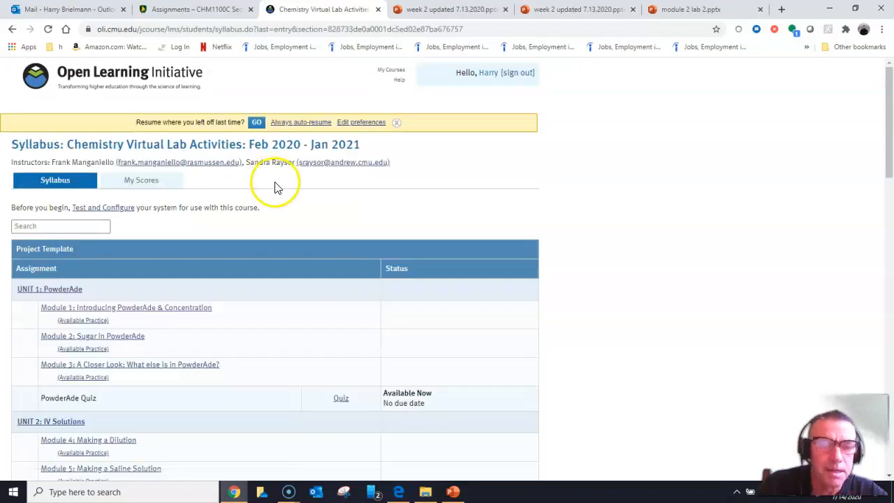
{"action": "mouse_move", "coordinate": [154, 310]}
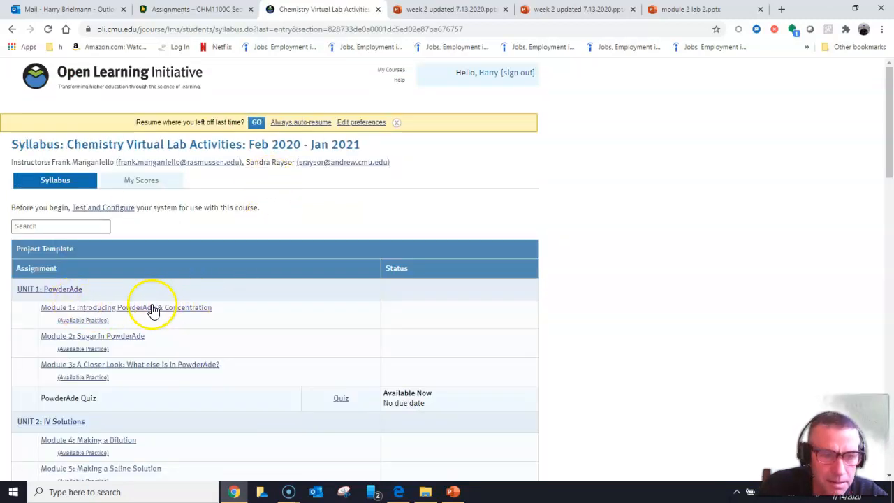
{"action": "left_click", "coordinate": [126, 309]}
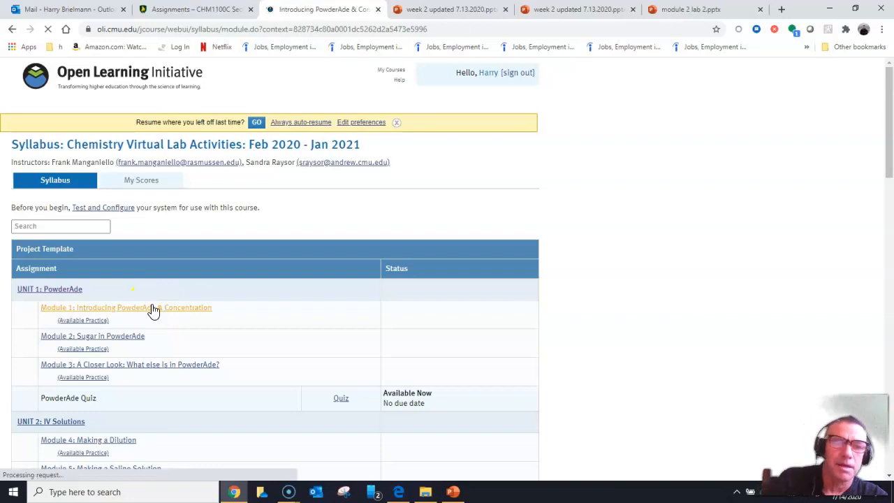
Step: Page through Module 1 past Introduction to PowderAde to the Matching Concentrations page marked Correct
{"action": "left_click", "coordinate": [125, 307]}
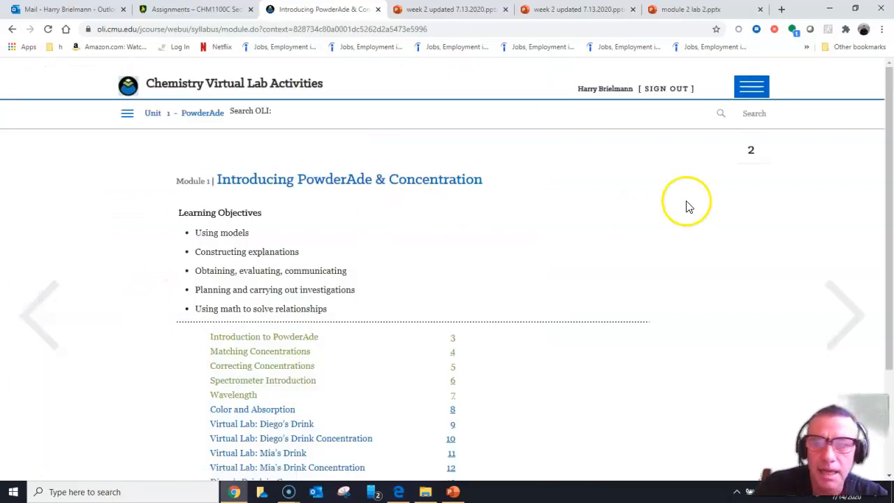
{"action": "scroll", "scroll_direction": "down", "scroll_amount": 3}
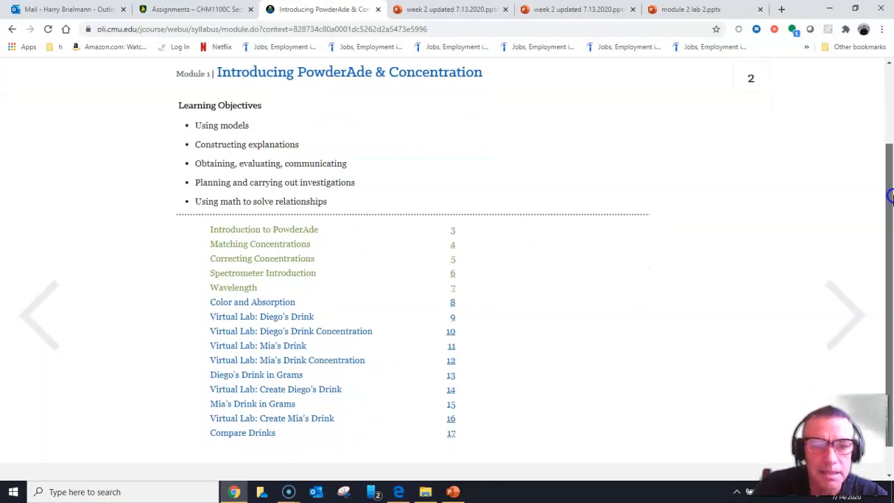
{"action": "mouse_move", "coordinate": [843, 310]}
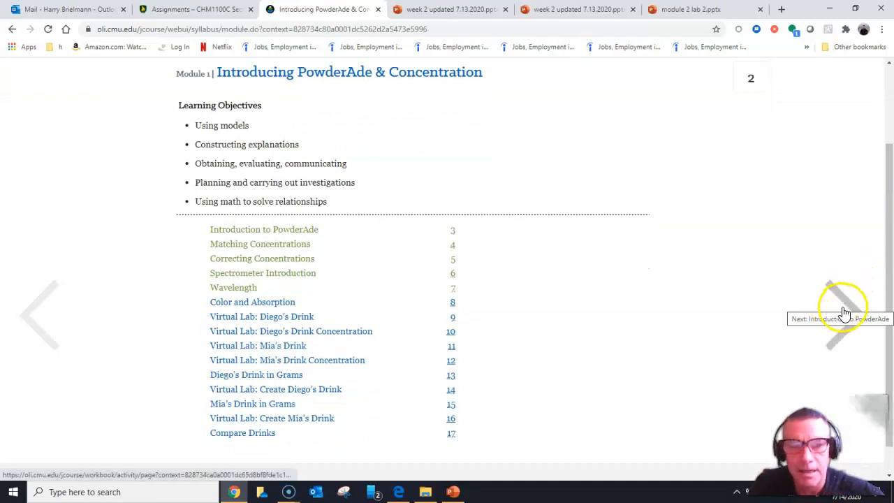
{"action": "left_click", "coordinate": [843, 312]}
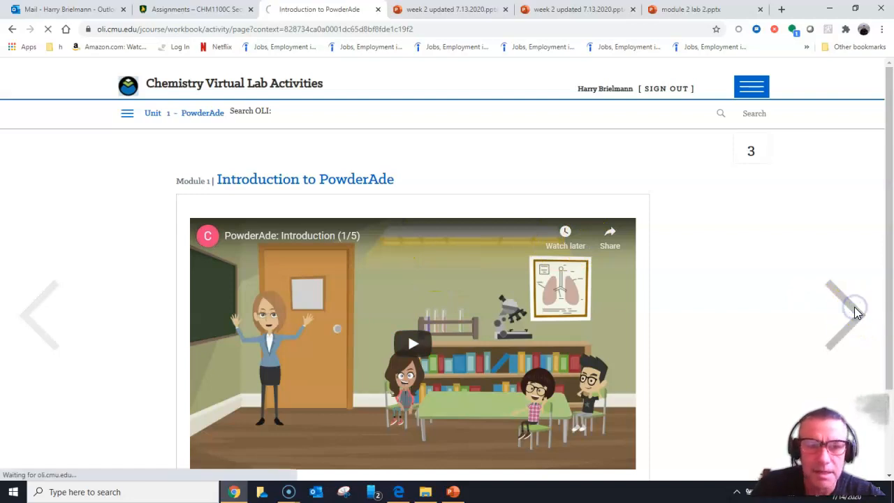
{"action": "left_click", "coordinate": [849, 312]}
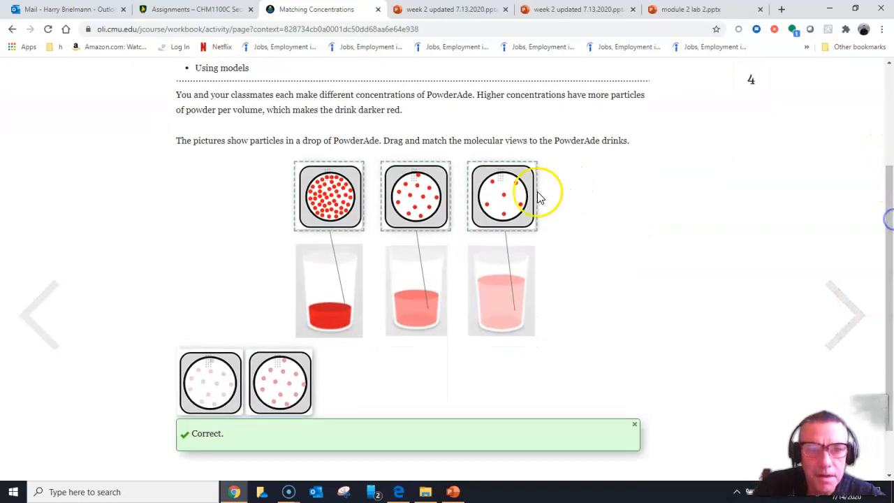
{"action": "mouse_move", "coordinate": [246, 152]}
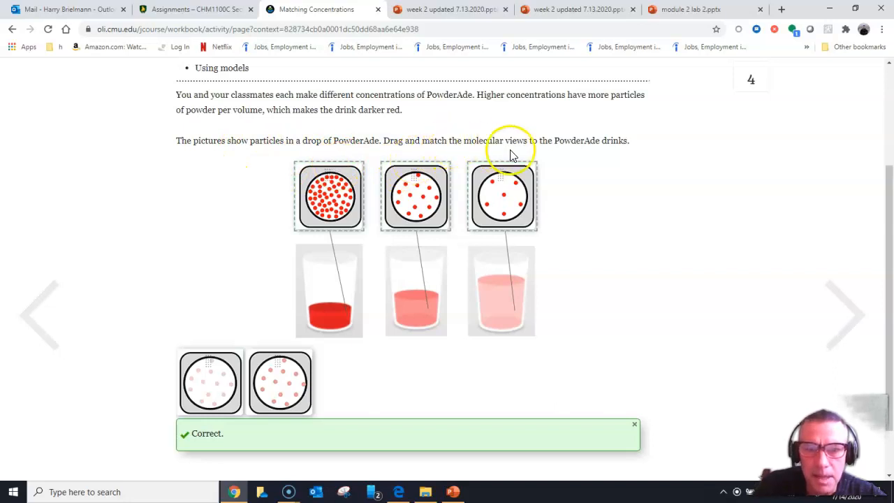
{"action": "mouse_move", "coordinate": [383, 203]}
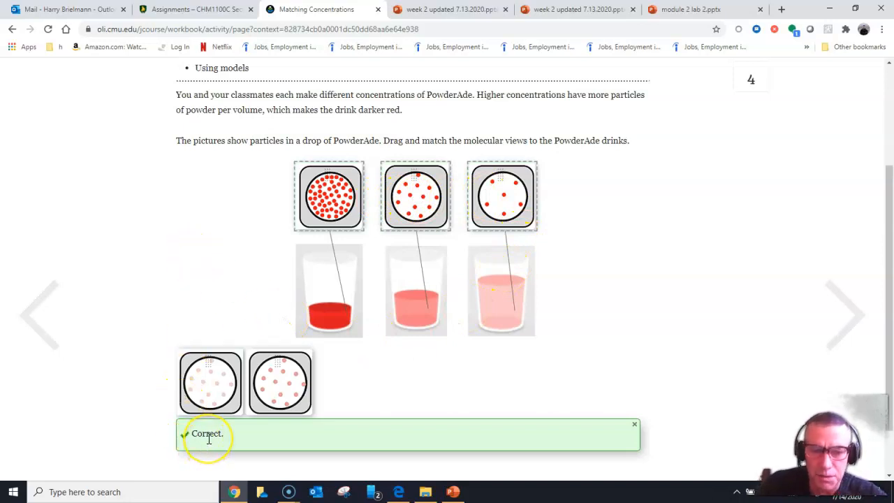
{"action": "mouse_move", "coordinate": [346, 494]}
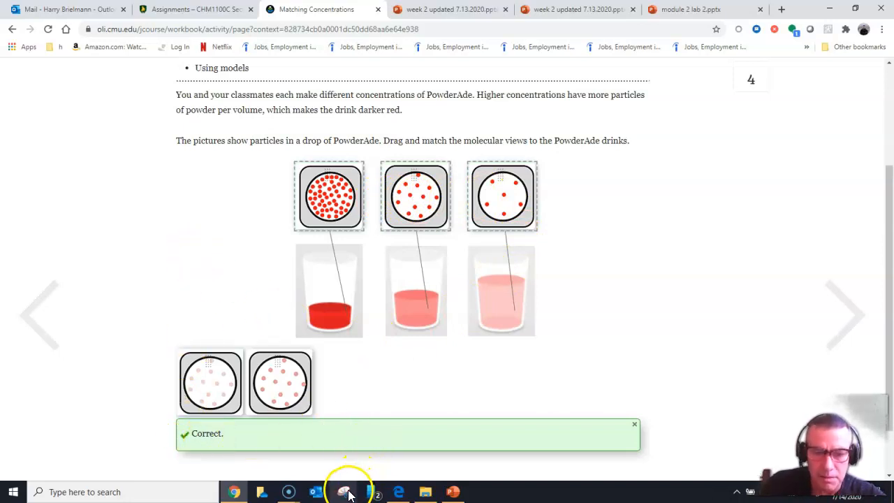
{"action": "mouse_move", "coordinate": [336, 480]}
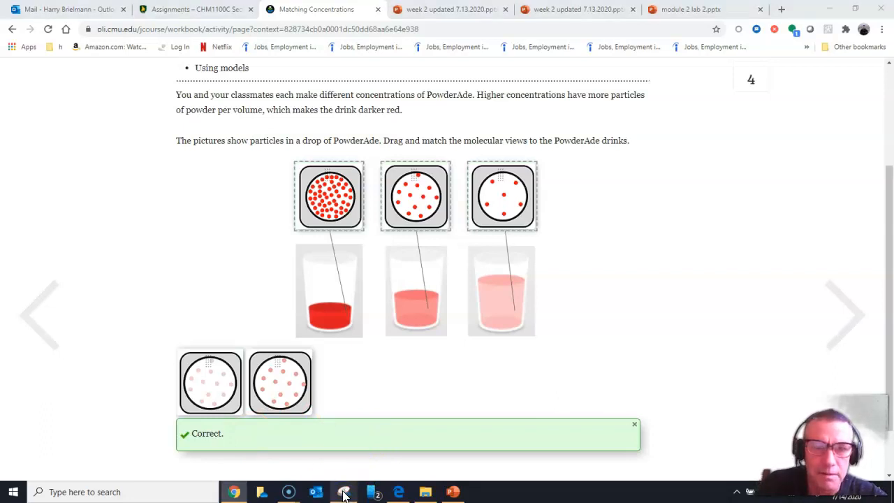
Step: Snip the matching question with its Correct message, then close the snip window
{"action": "left_click", "coordinate": [344, 491]}
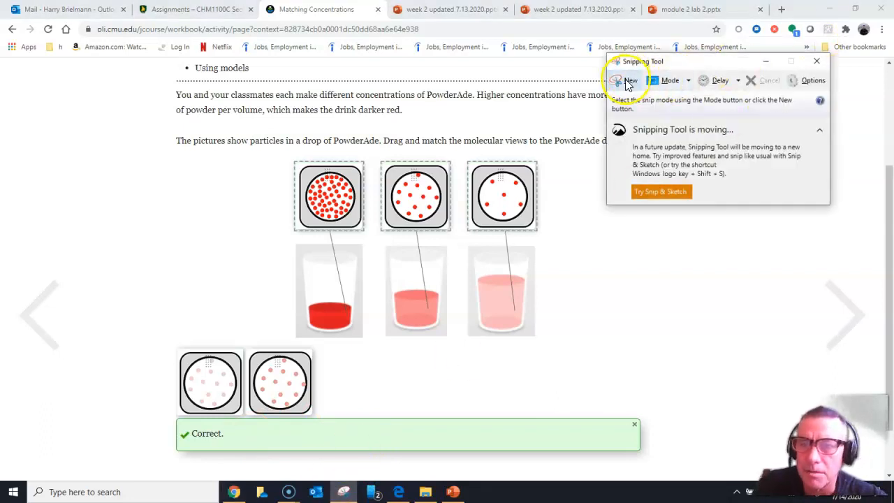
{"action": "left_click", "coordinate": [626, 80]}
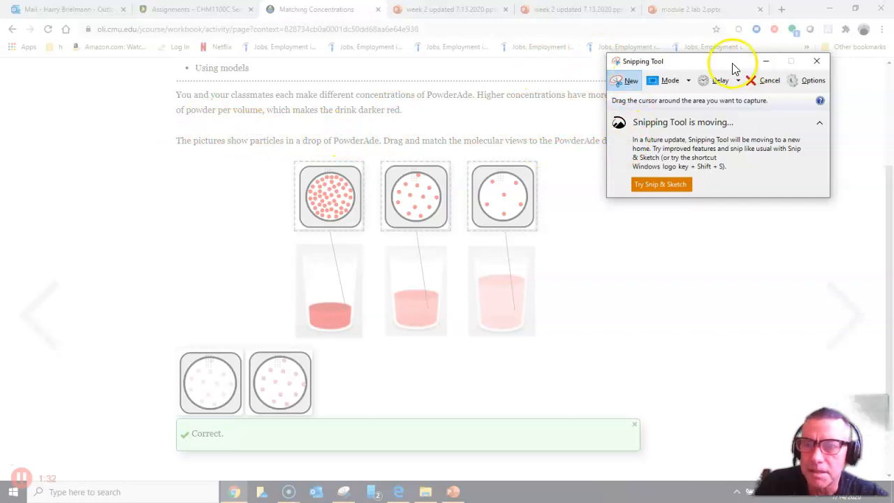
{"action": "left_click_drag", "start_coordinate": [715, 62], "coordinate": [799, 25]}
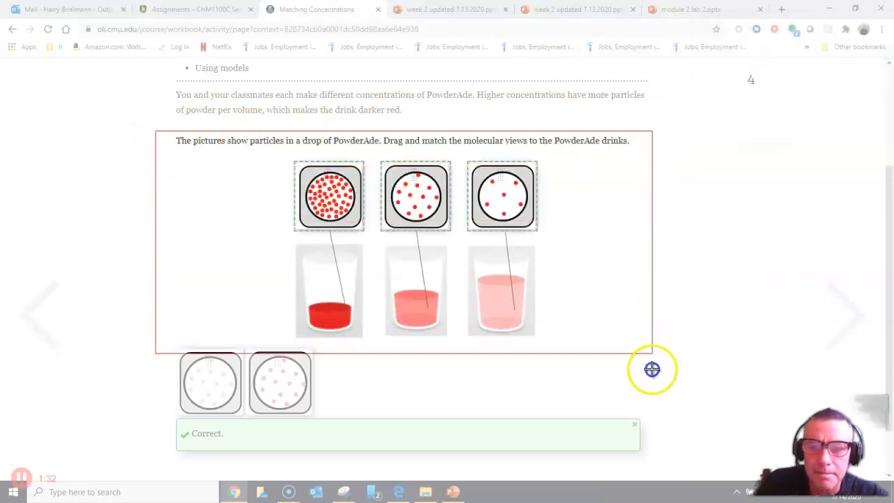
{"action": "left_click", "coordinate": [345, 491]}
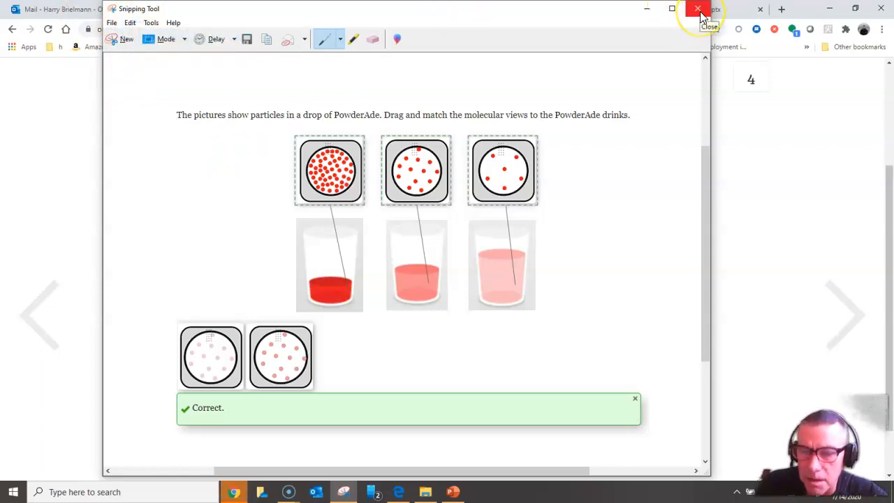
{"action": "left_click", "coordinate": [689, 8]}
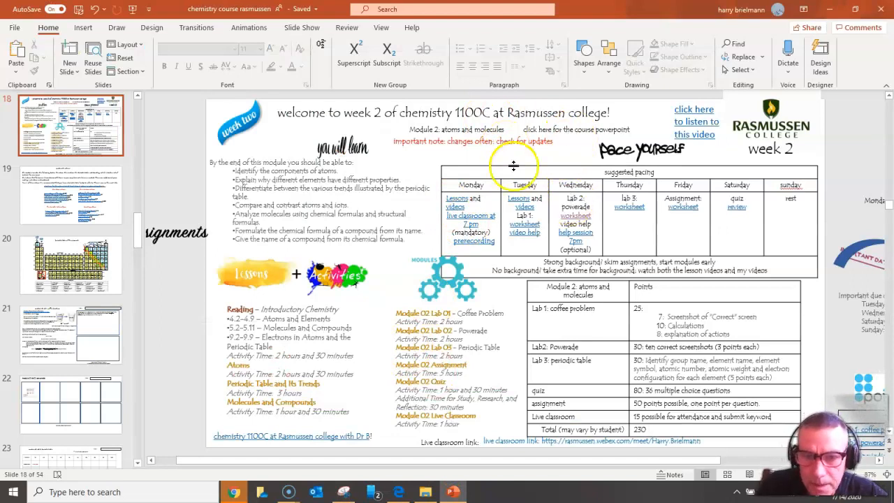
{"action": "mouse_move", "coordinate": [513, 174]}
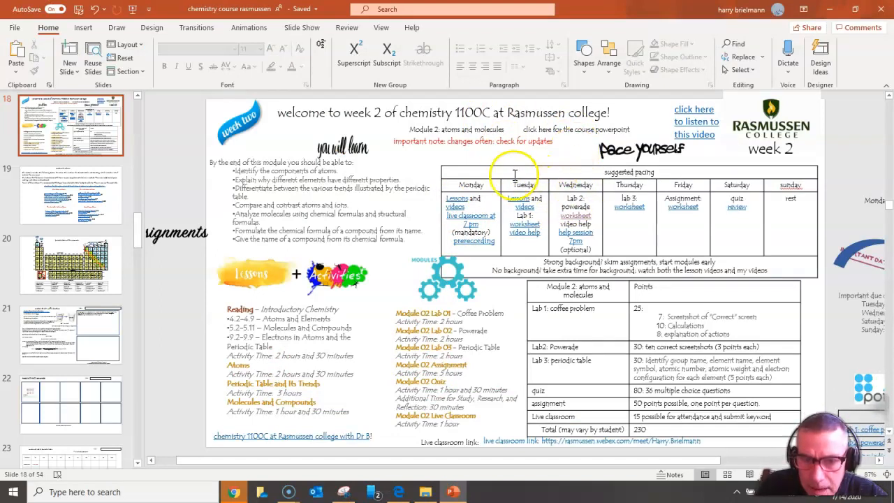
{"action": "mouse_move", "coordinate": [570, 216]}
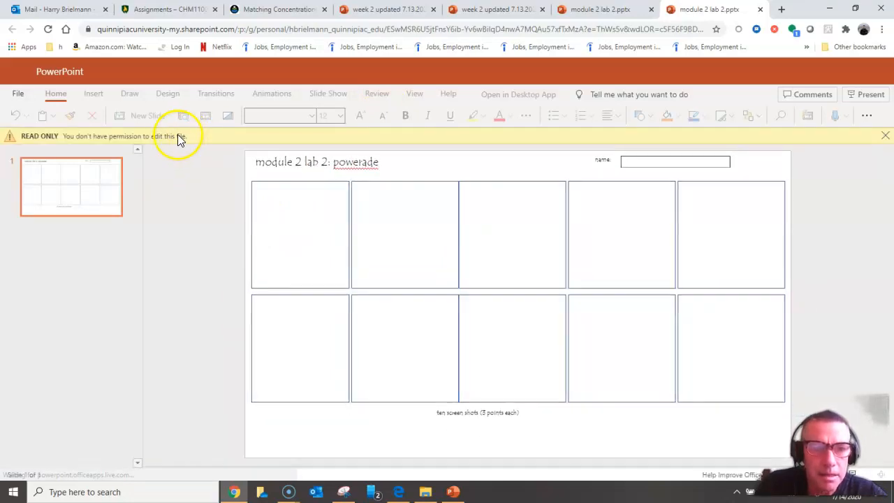
Step: Download a copy of the module 2 lab 2 worksheet and open the downloaded file
{"action": "left_click", "coordinate": [886, 134]}
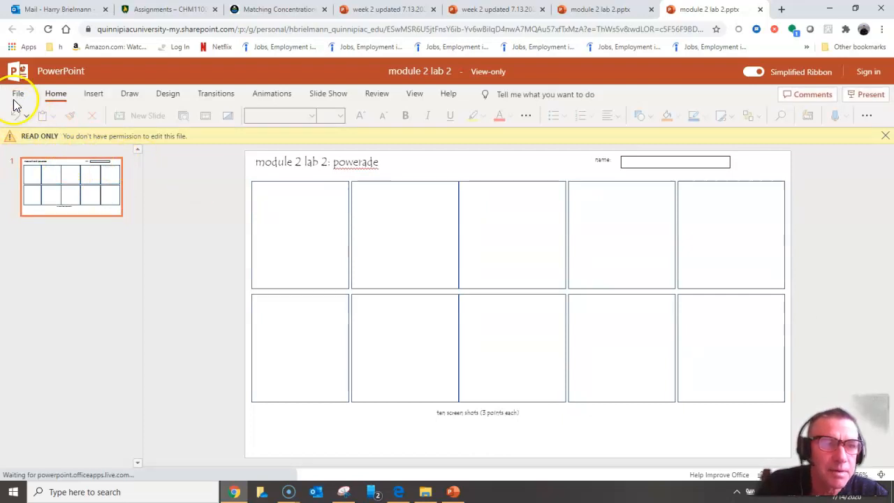
{"action": "left_click", "coordinate": [16, 92]}
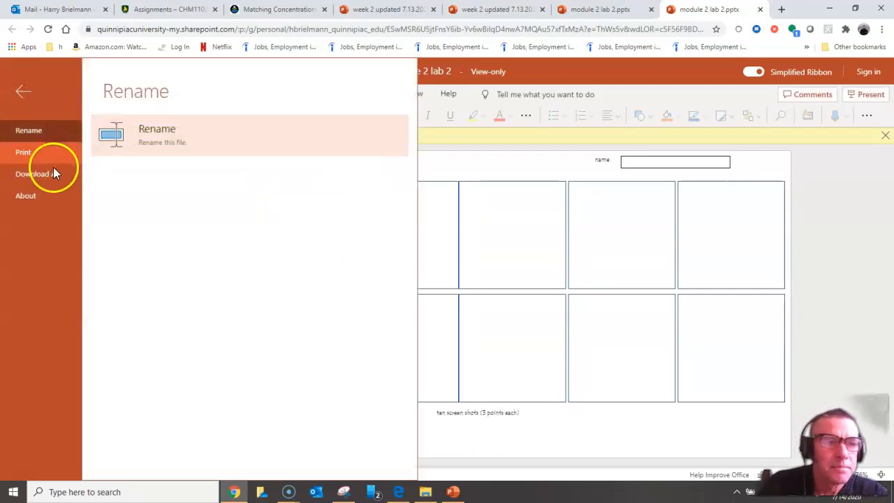
{"action": "left_click", "coordinate": [30, 173]}
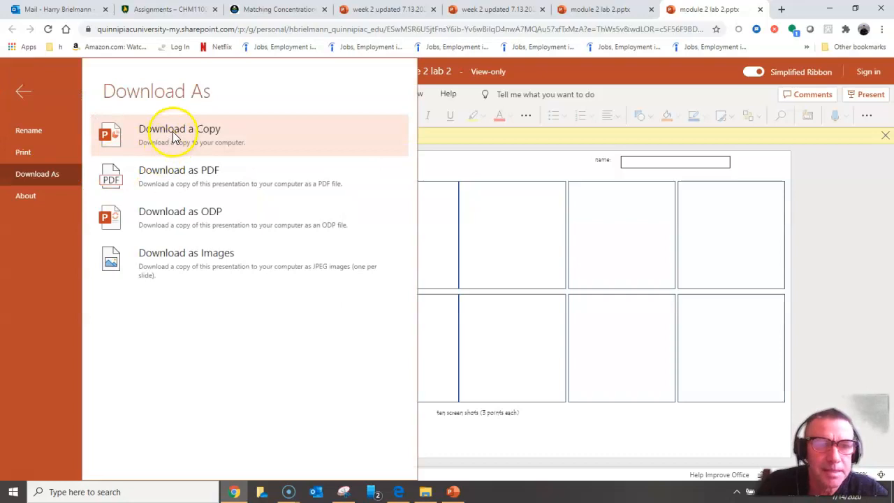
{"action": "left_click", "coordinate": [179, 133]}
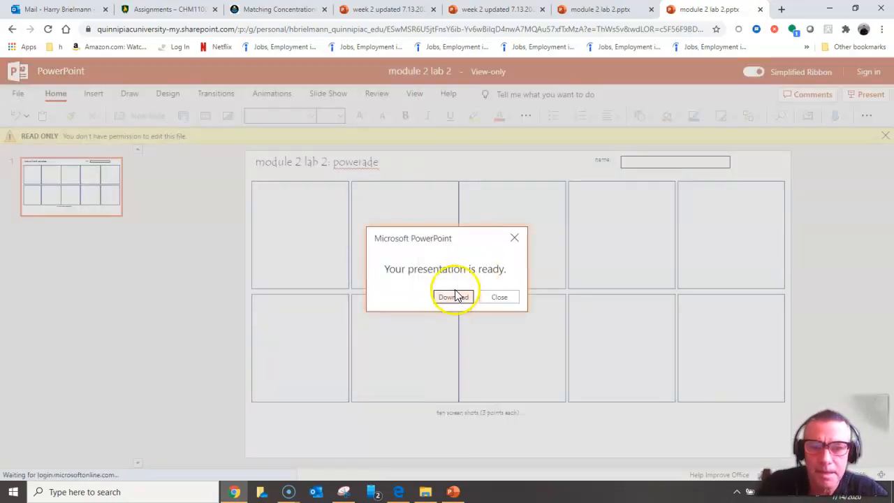
{"action": "left_click", "coordinate": [452, 296]}
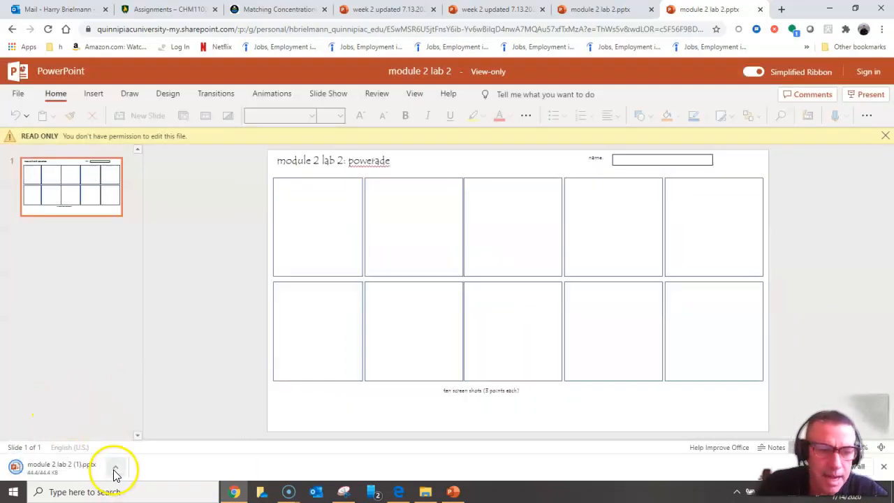
{"action": "left_click", "coordinate": [114, 469]}
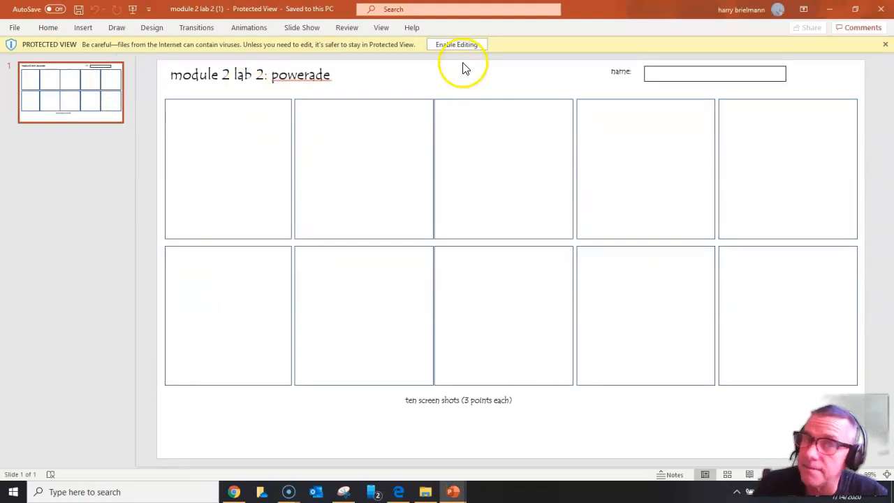
{"action": "mouse_move", "coordinate": [456, 54]}
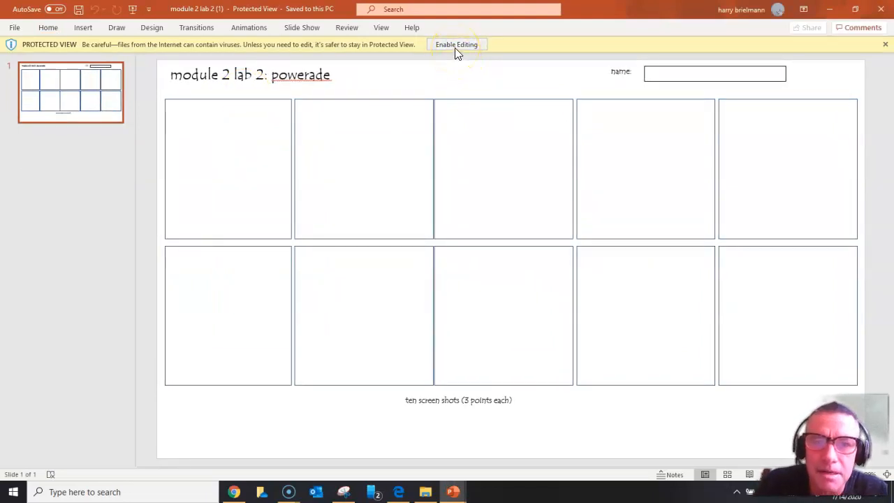
Step: Enable editing on the Protected View worksheet
{"action": "left_click", "coordinate": [455, 44]}
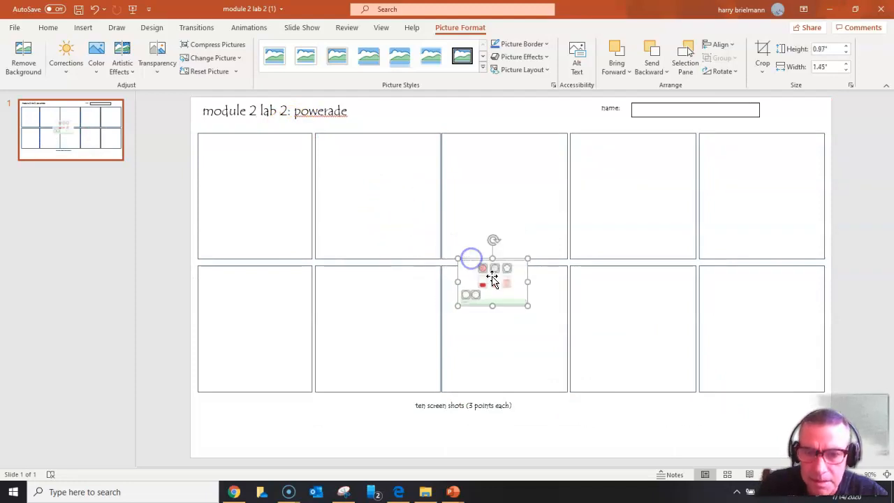
Step: Move the pasted screenshot into the first box and enlarge it to fill the box
{"action": "left_click_drag", "start_coordinate": [491, 279], "coordinate": [243, 166]}
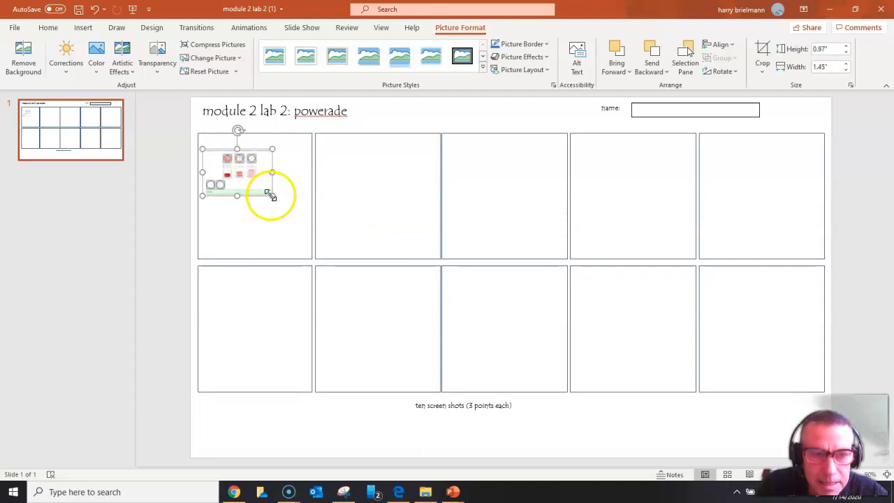
{"action": "left_click_drag", "start_coordinate": [272, 196], "coordinate": [305, 222]}
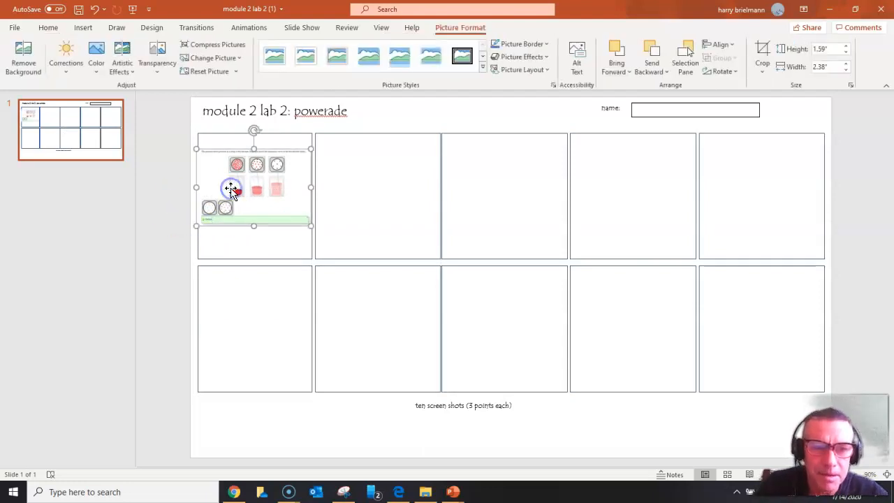
Step: Bring the screenshot to the front, then send it behind the box
{"action": "right_click", "coordinate": [232, 189]}
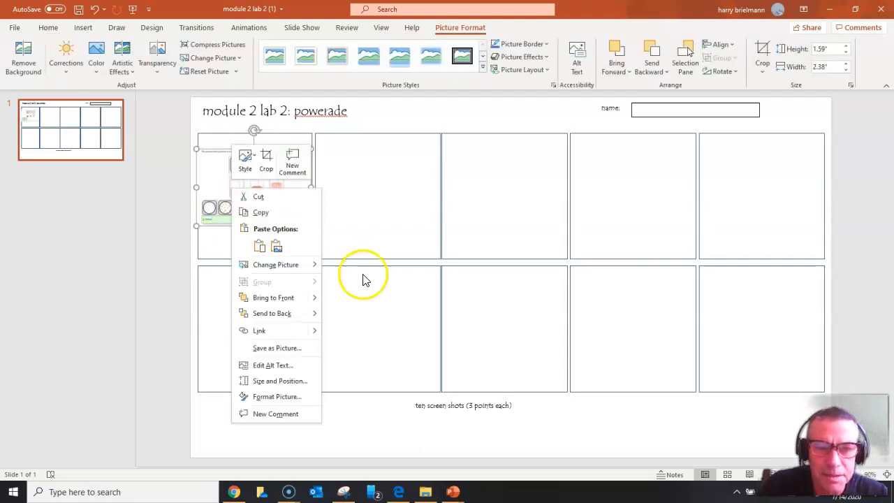
{"action": "mouse_move", "coordinate": [273, 297]}
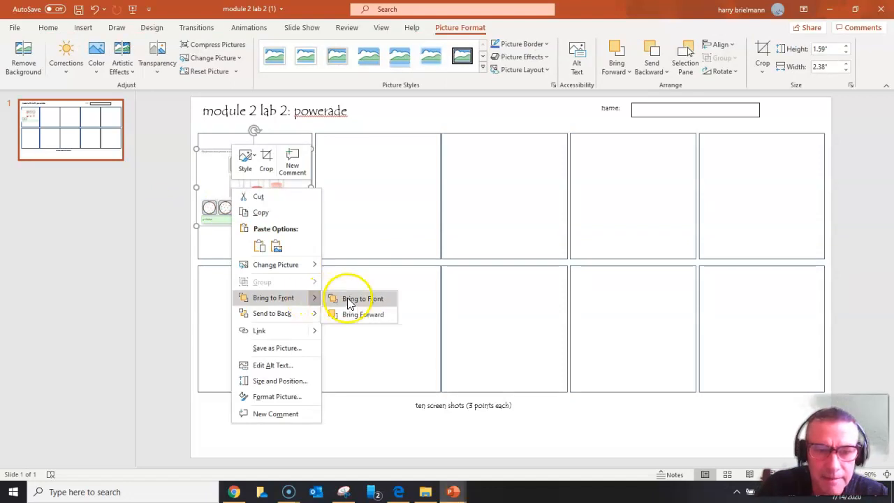
{"action": "left_click", "coordinate": [361, 298]}
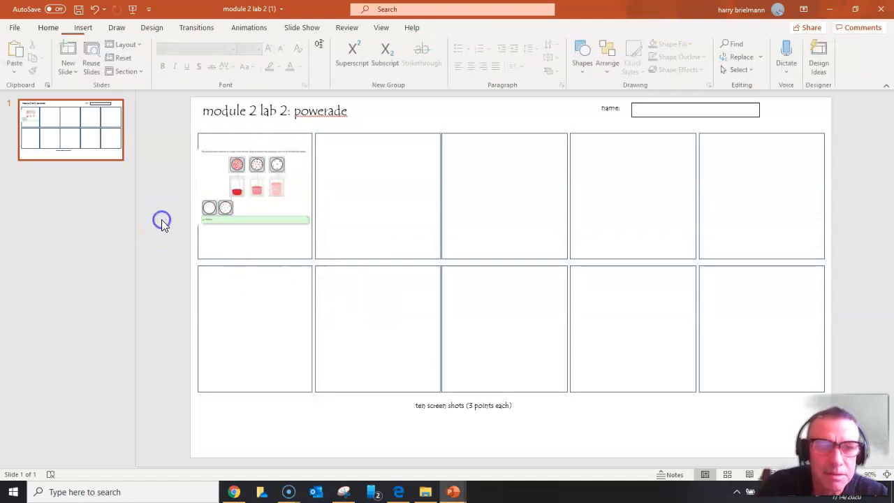
{"action": "left_click", "coordinate": [246, 181]}
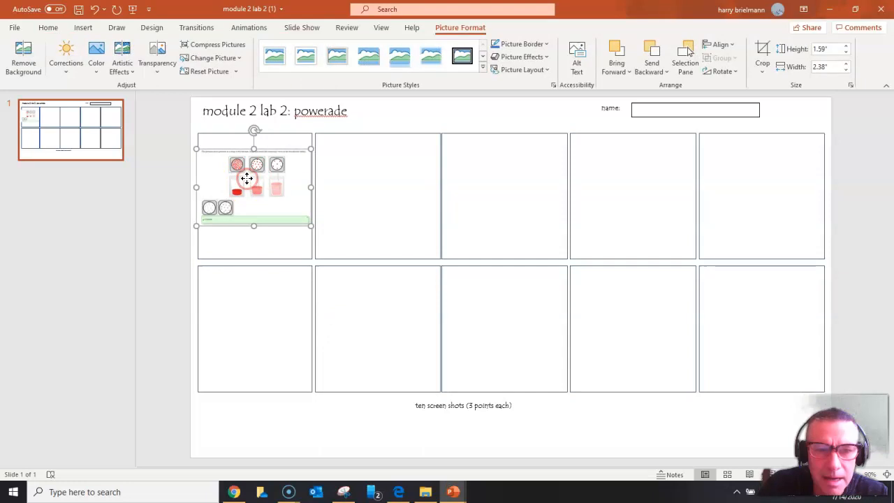
{"action": "right_click", "coordinate": [246, 178]}
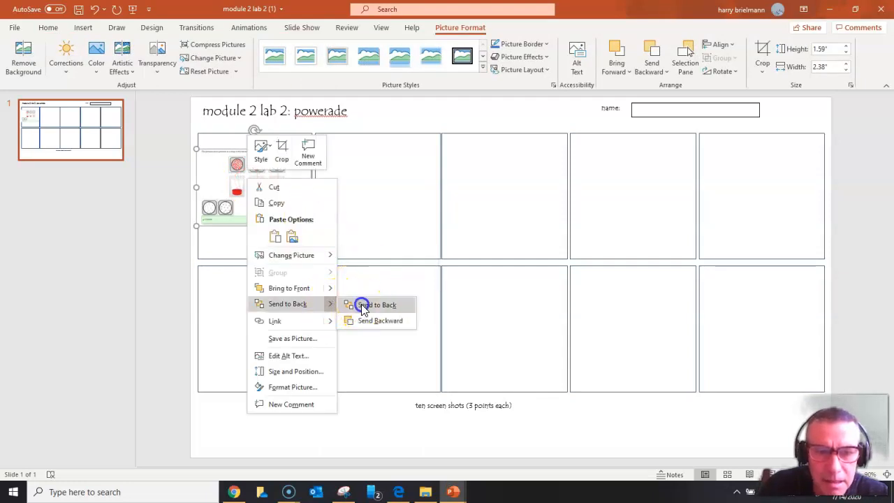
{"action": "left_click", "coordinate": [377, 304]}
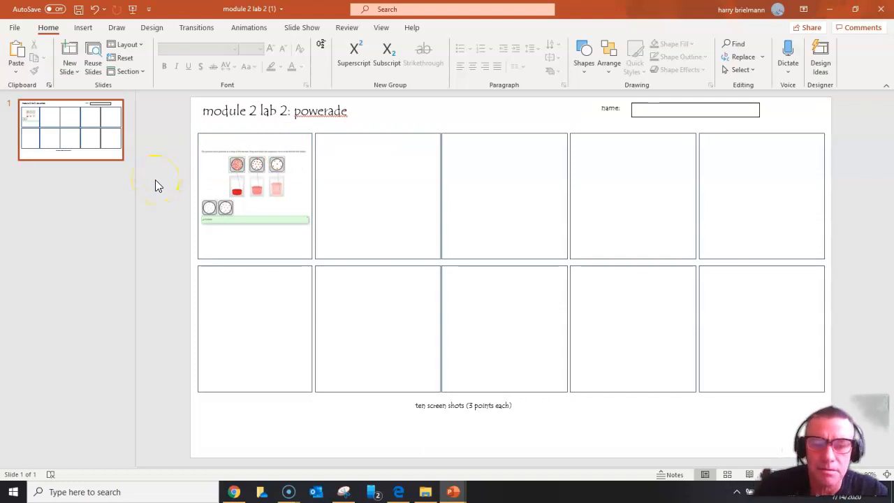
{"action": "mouse_move", "coordinate": [153, 170]}
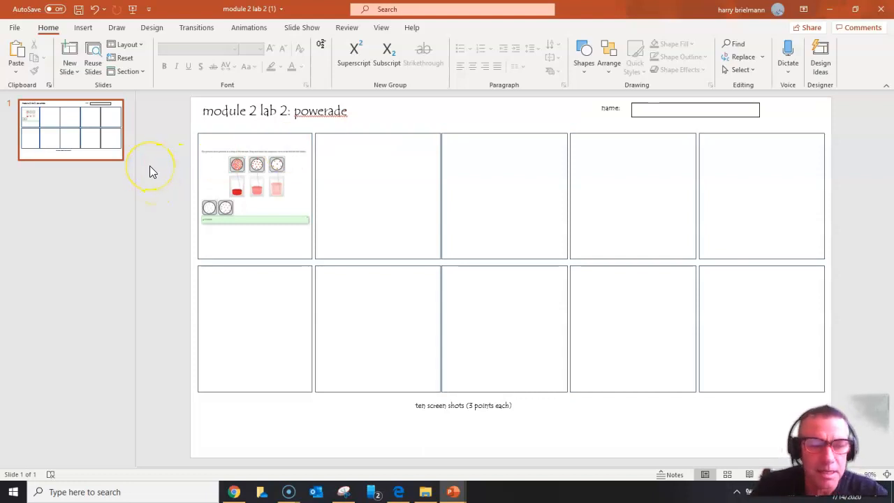